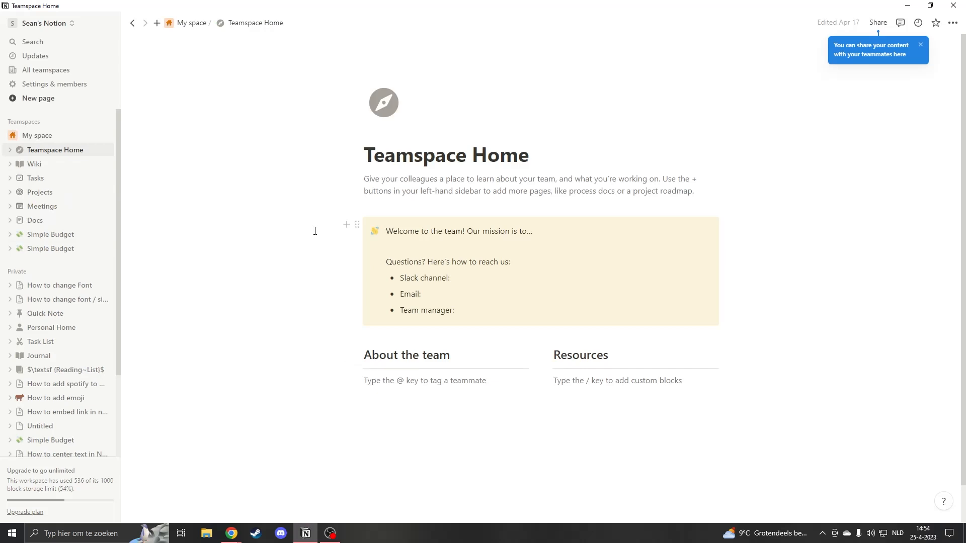
Step: Bring up the ••• actions menu for the My space teamspace in the sidebar
scroll(down, 3)
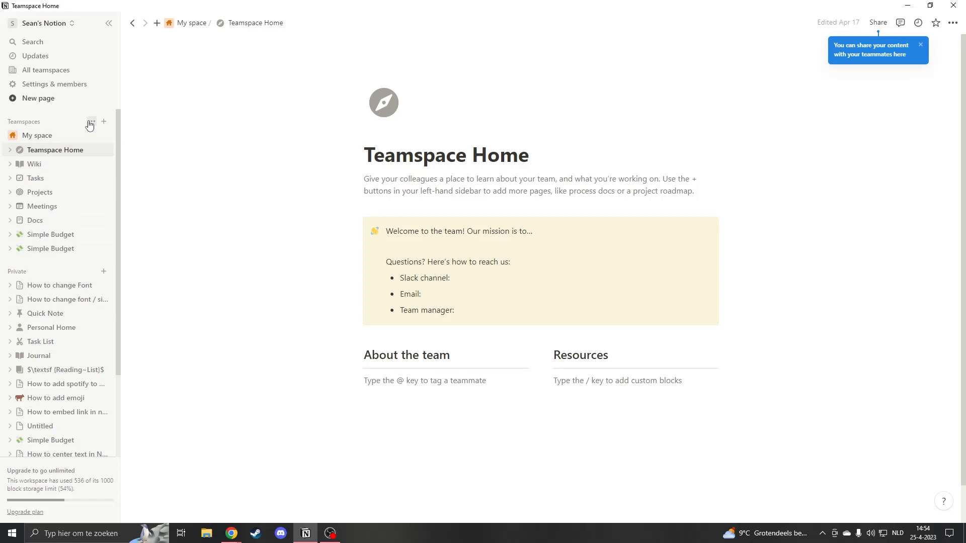
click(90, 120)
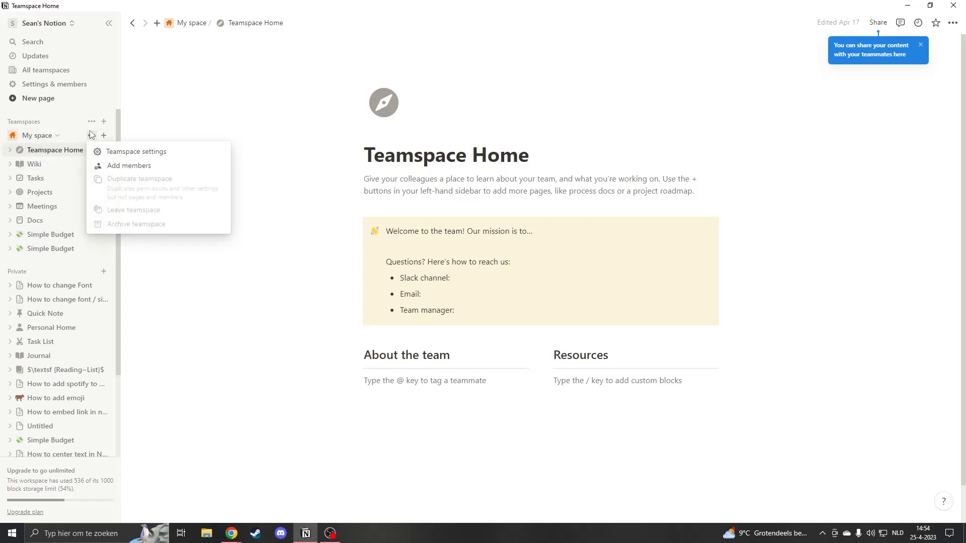
mouse_move(117, 169)
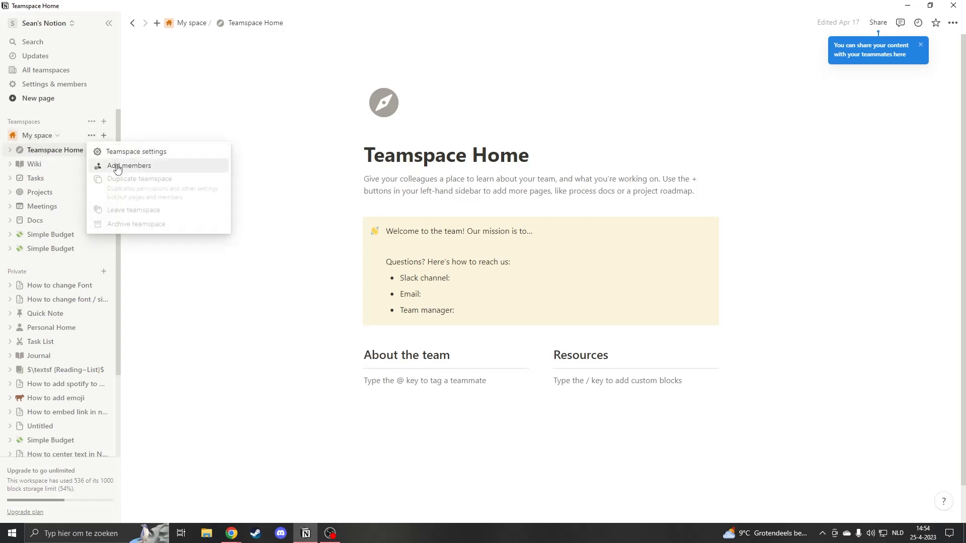
mouse_move(134, 189)
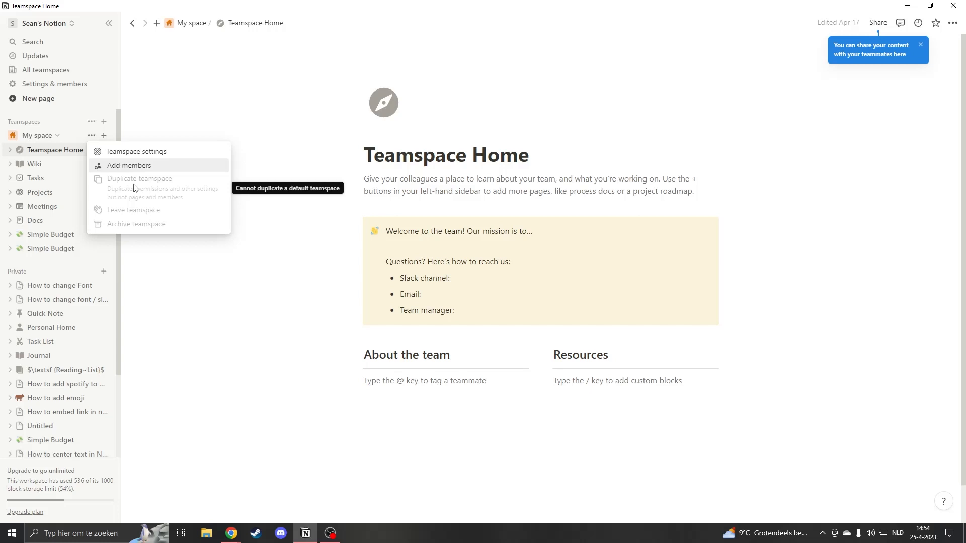
mouse_move(147, 210)
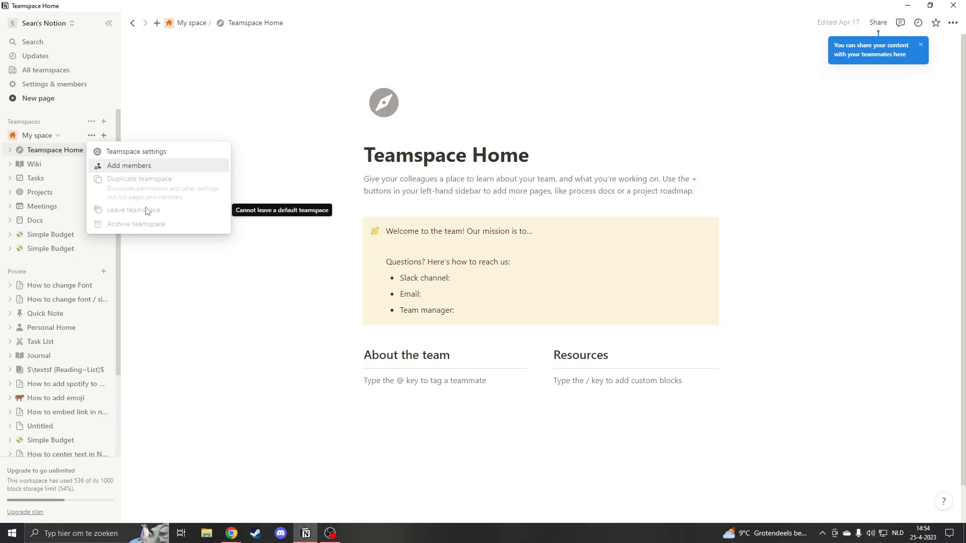
mouse_move(130, 227)
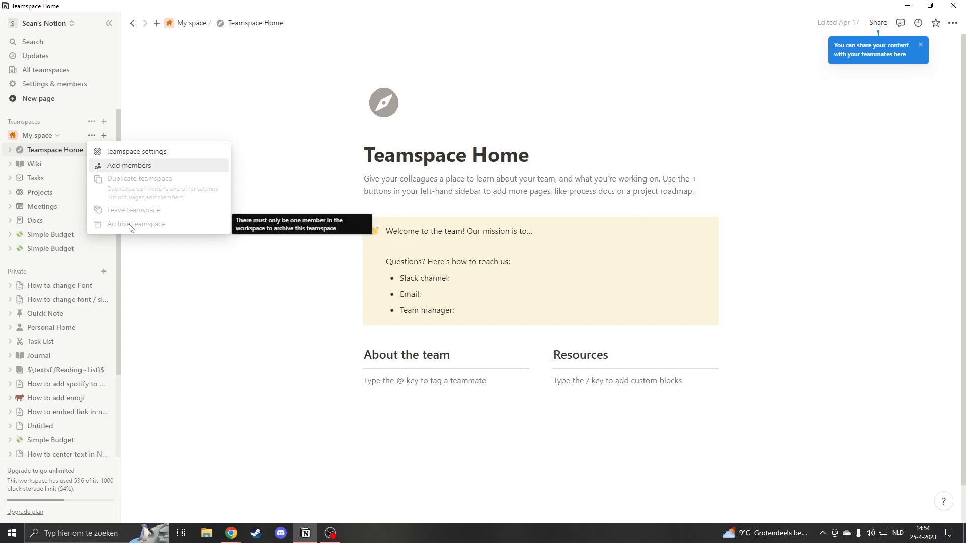
mouse_move(110, 153)
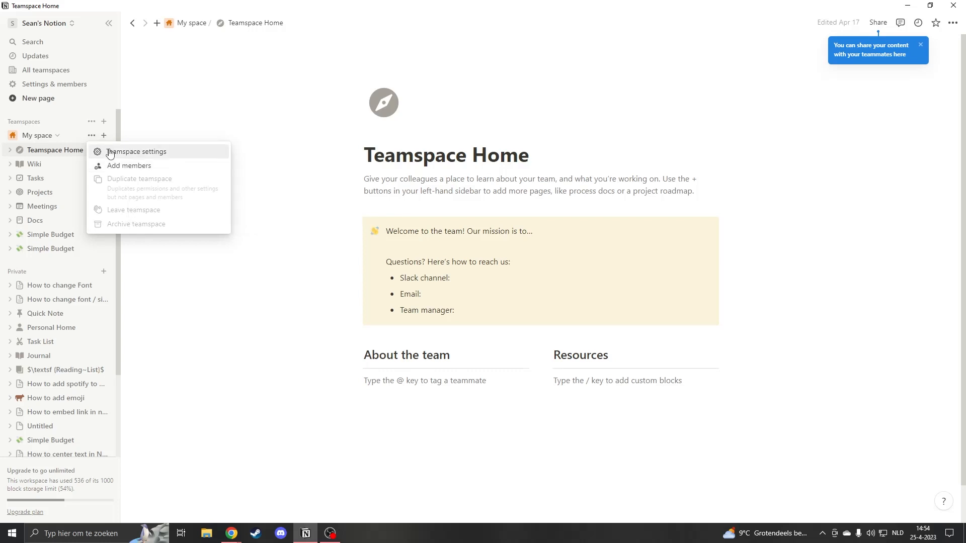
mouse_move(135, 156)
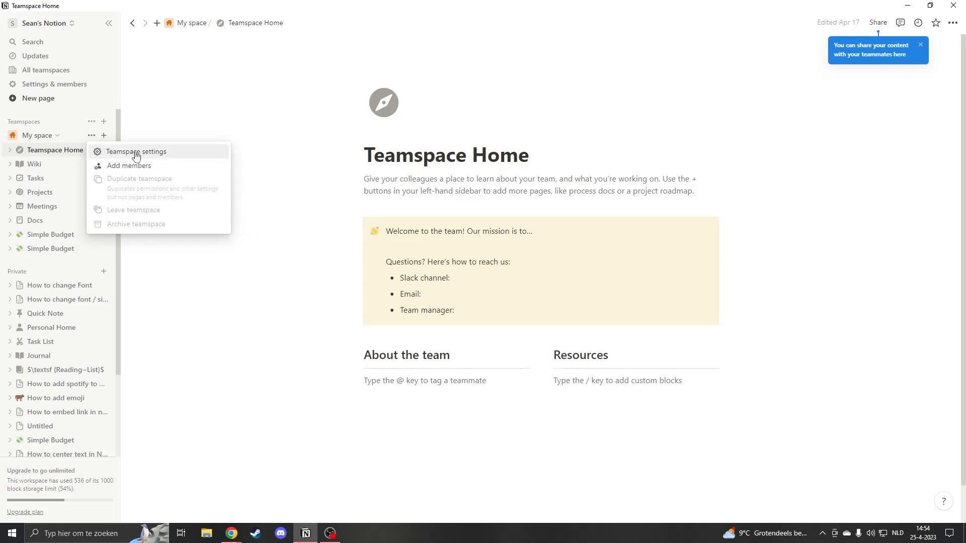
Step: View the Members list in the My space teamspace settings
click(137, 151)
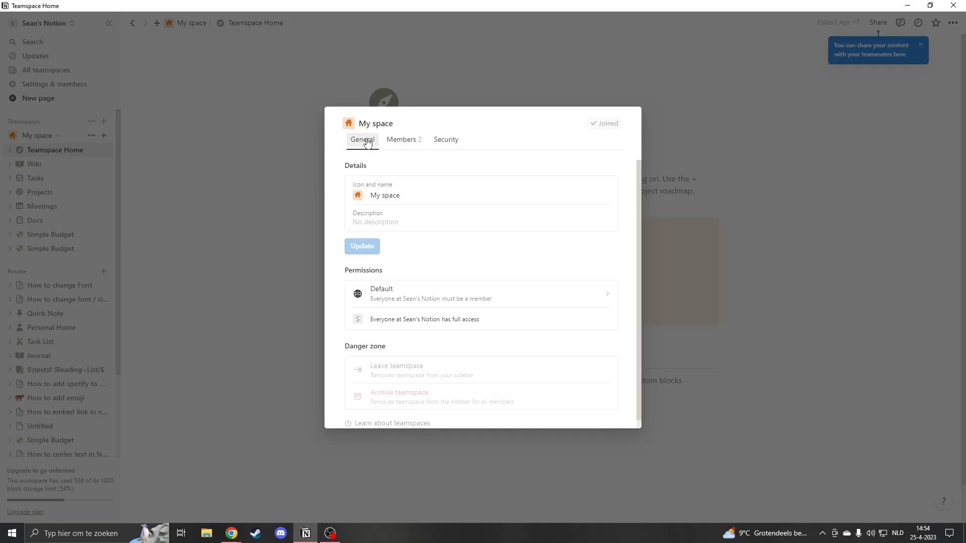
click(403, 140)
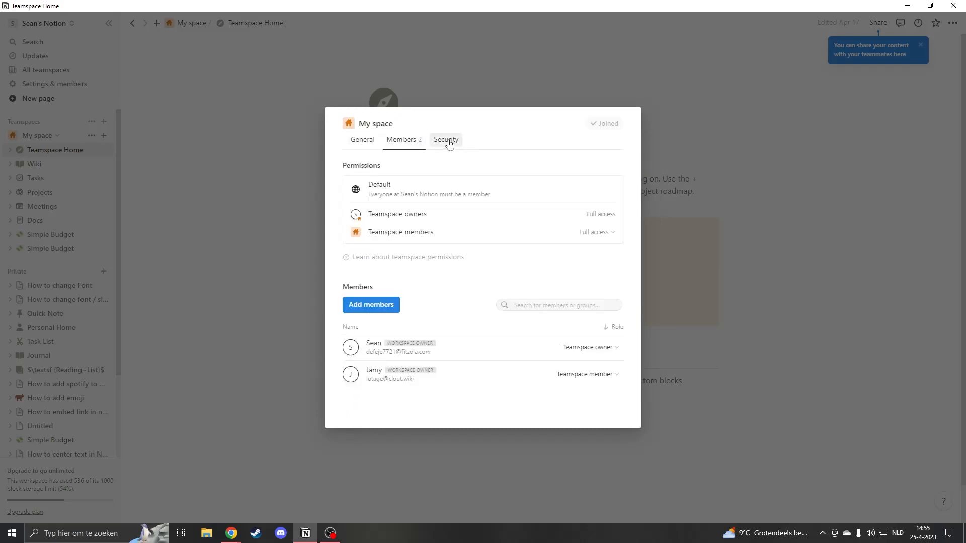
click(362, 139)
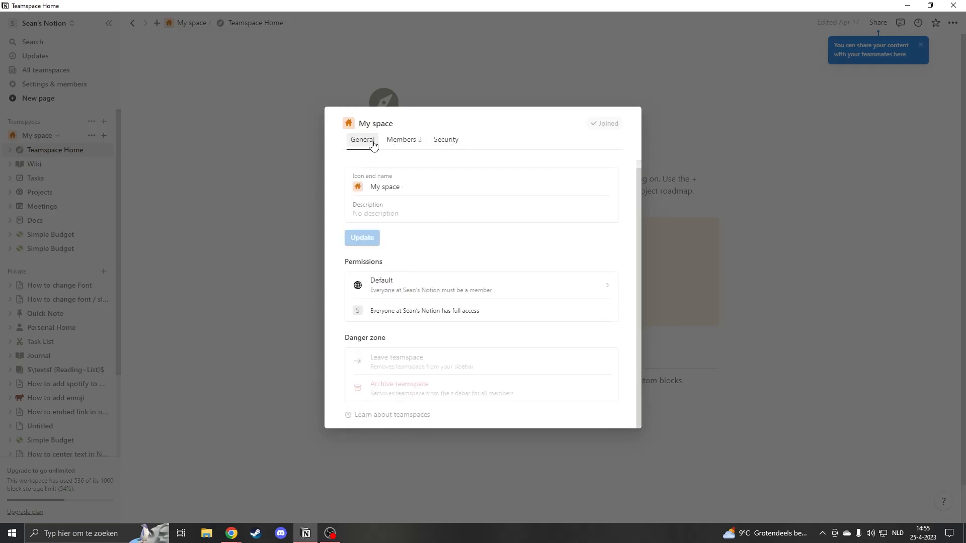
mouse_move(385, 362)
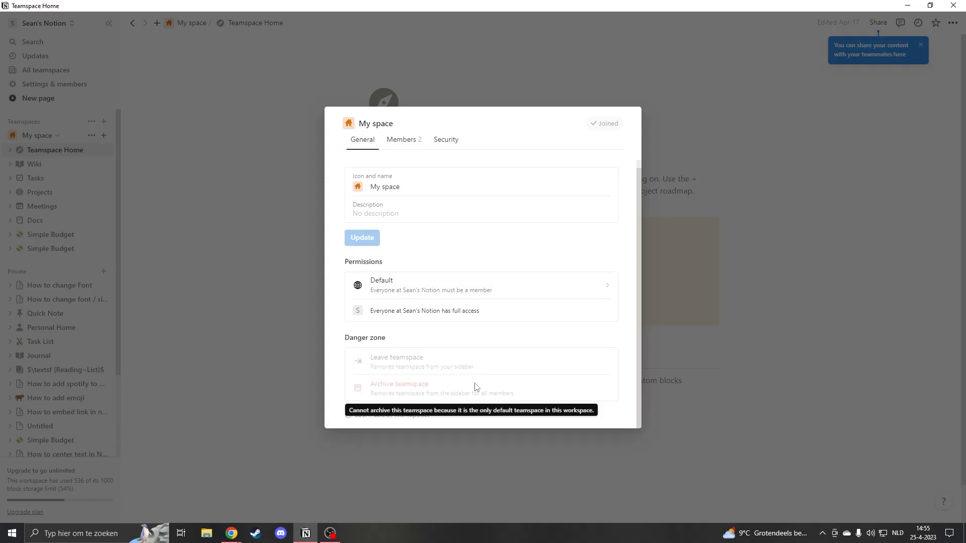
click(403, 139)
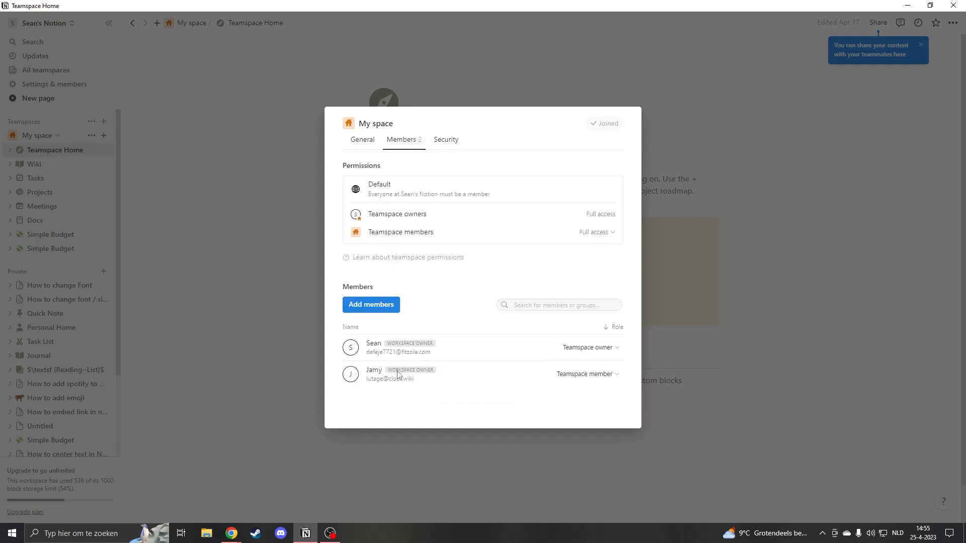
mouse_move(430, 352)
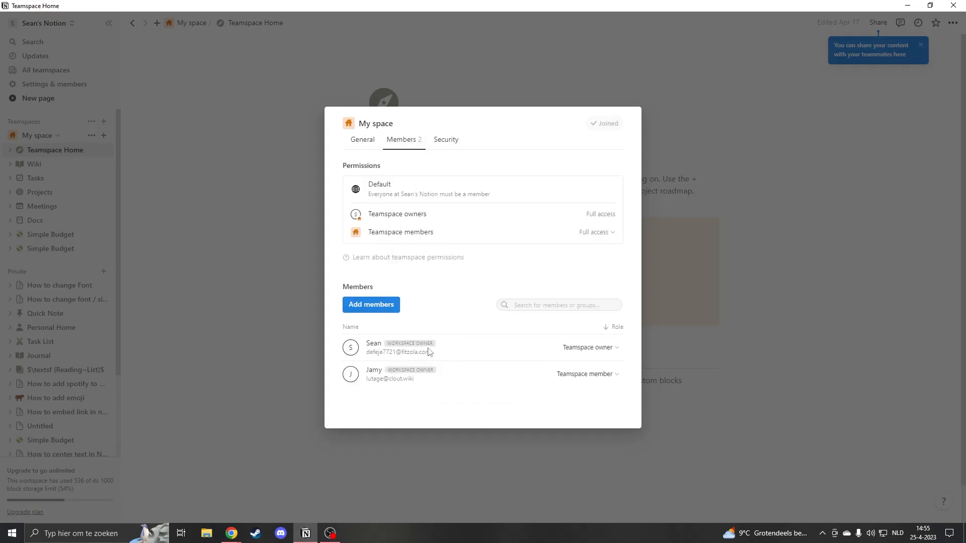
mouse_move(467, 372)
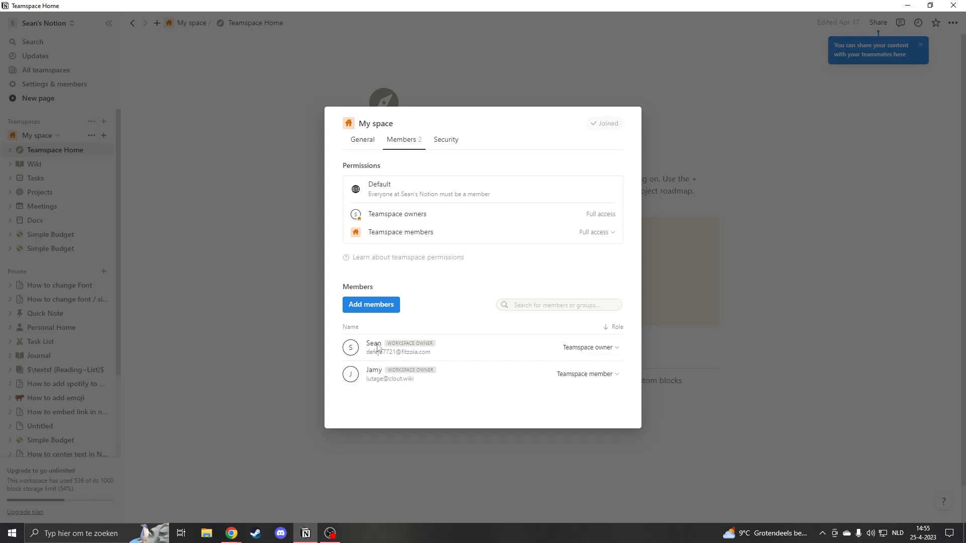
Step: Check the owner's role options, then bring up the role options for Jamy
click(591, 347)
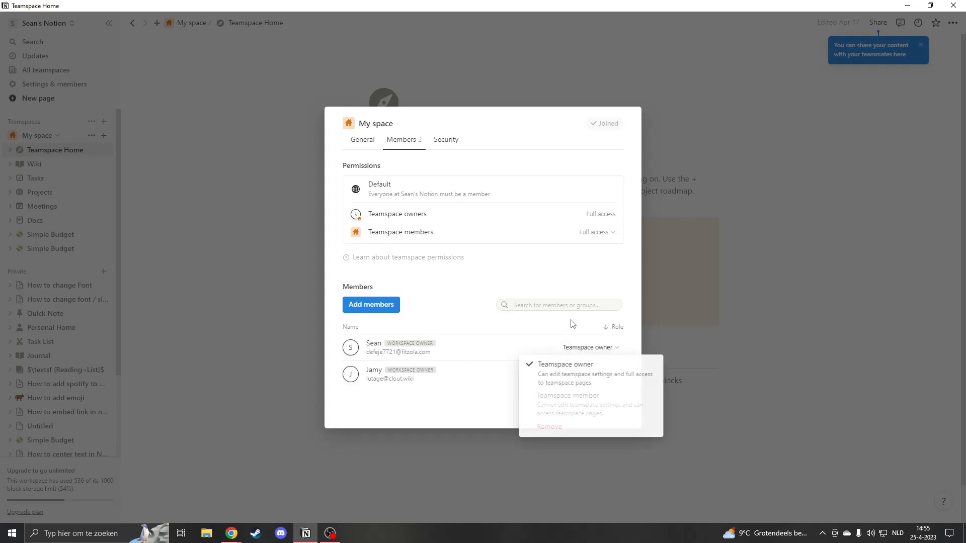
click(567, 395)
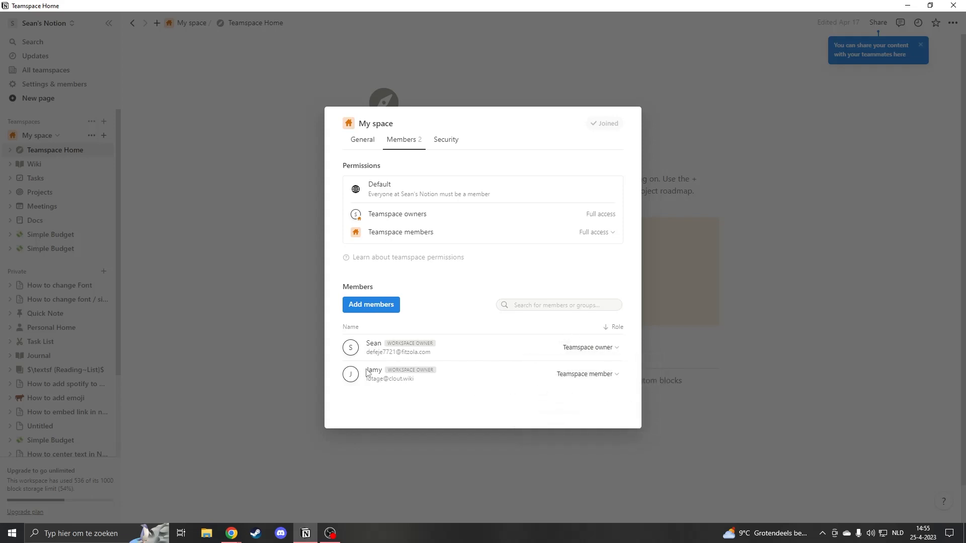
click(588, 373)
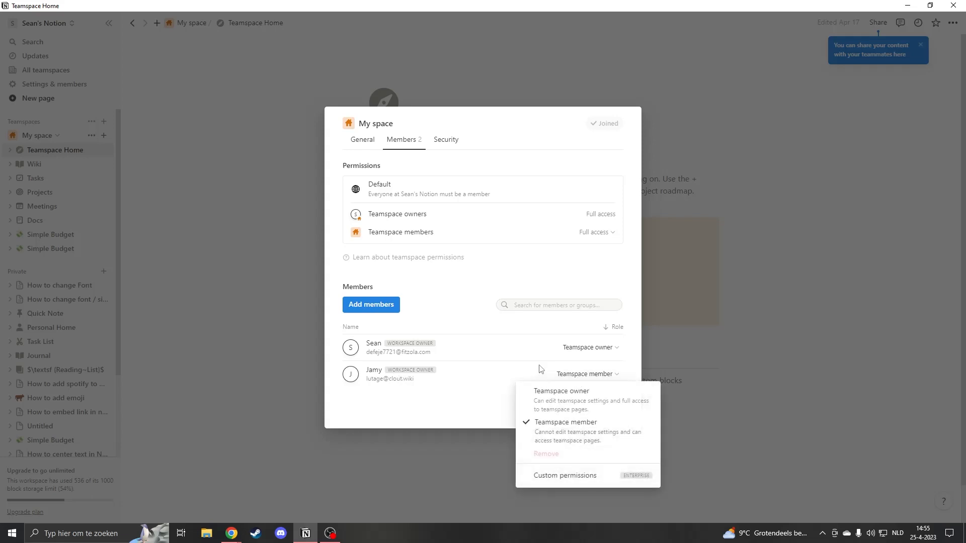
mouse_move(578, 474)
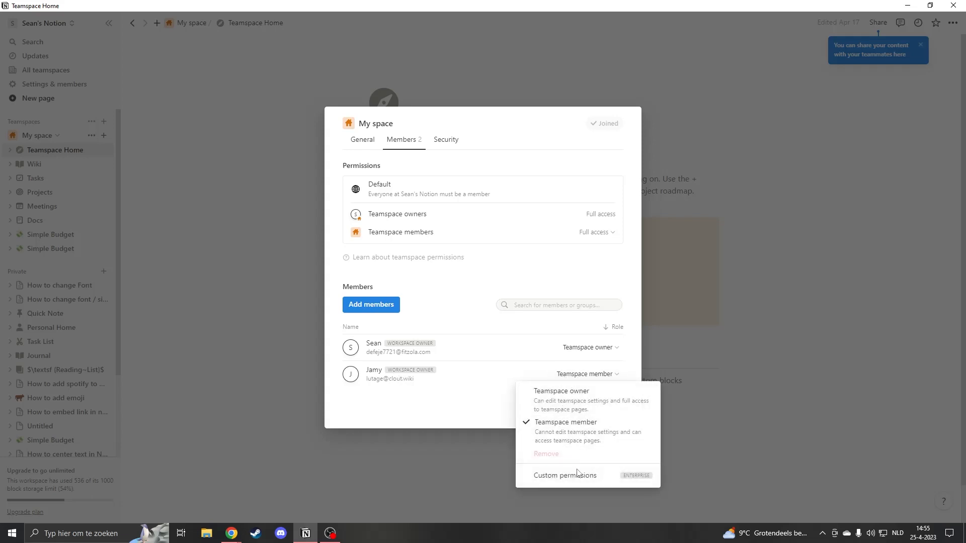
Step: Remove the second member from the workspace via Settings & members, leaving only the owner
click(50, 234)
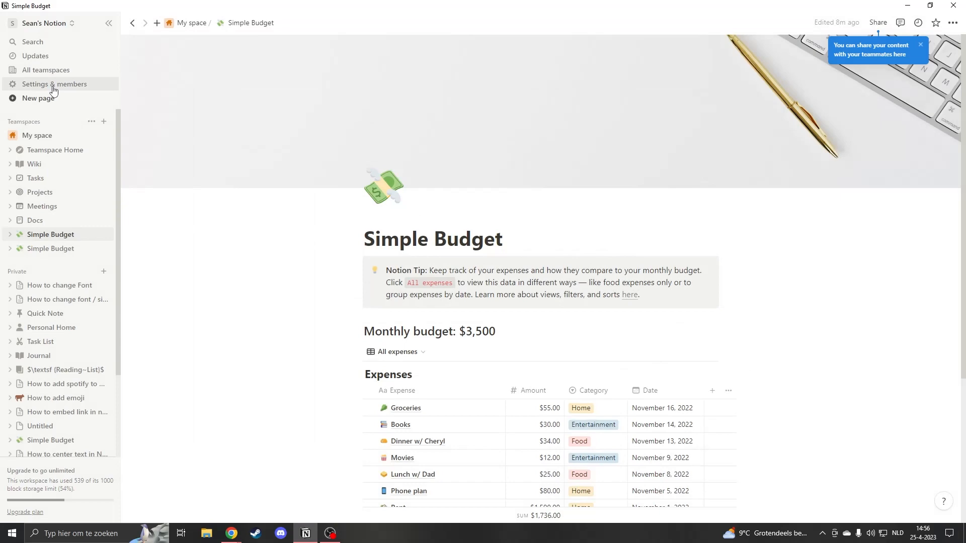
mouse_move(139, 137)
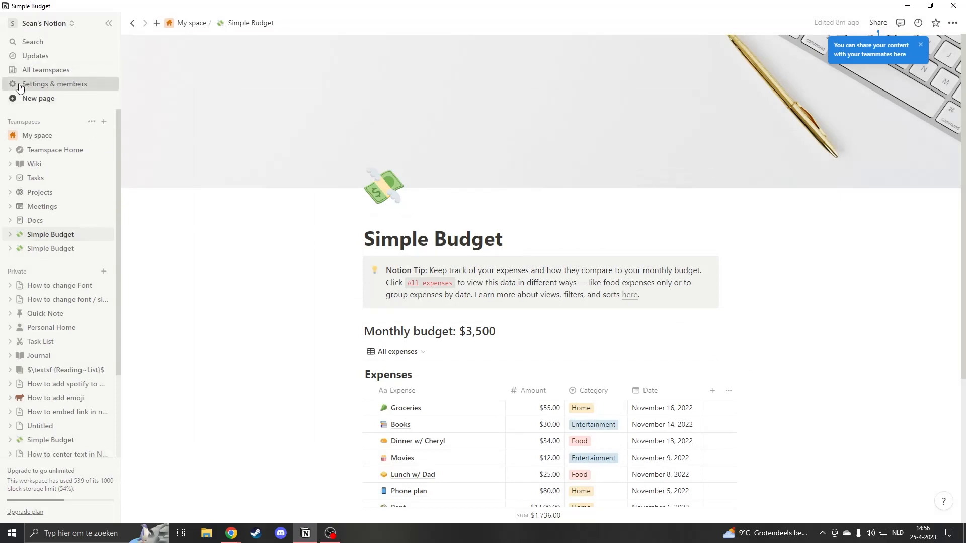
click(54, 84)
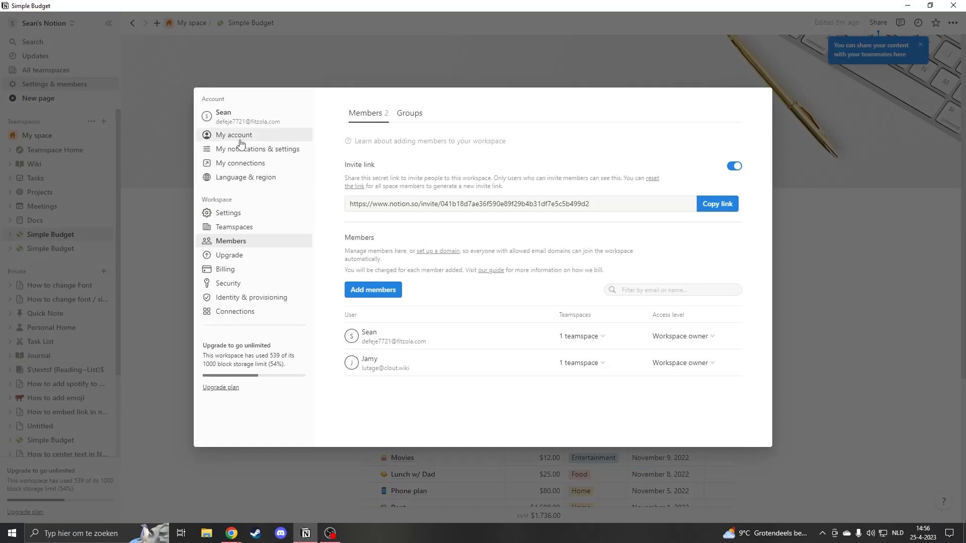
mouse_move(444, 288)
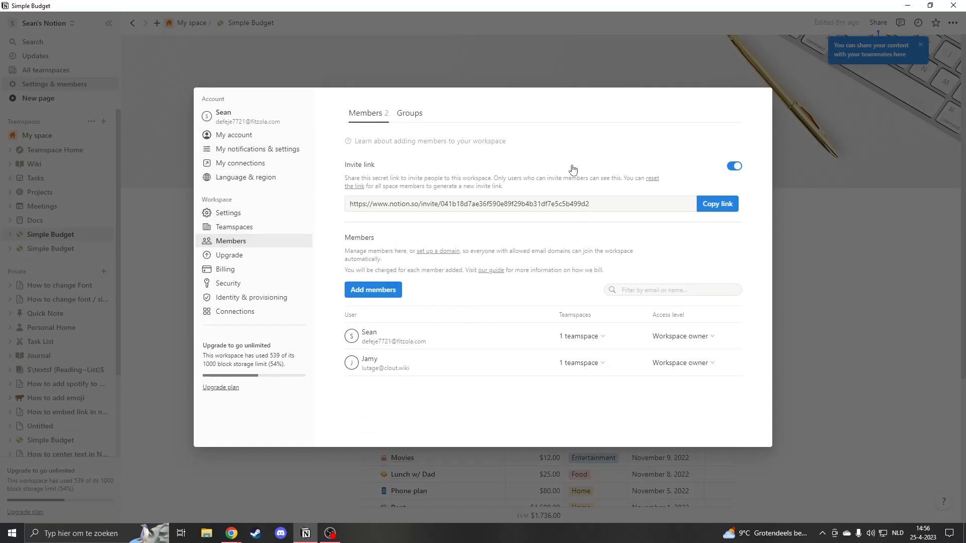
click(682, 362)
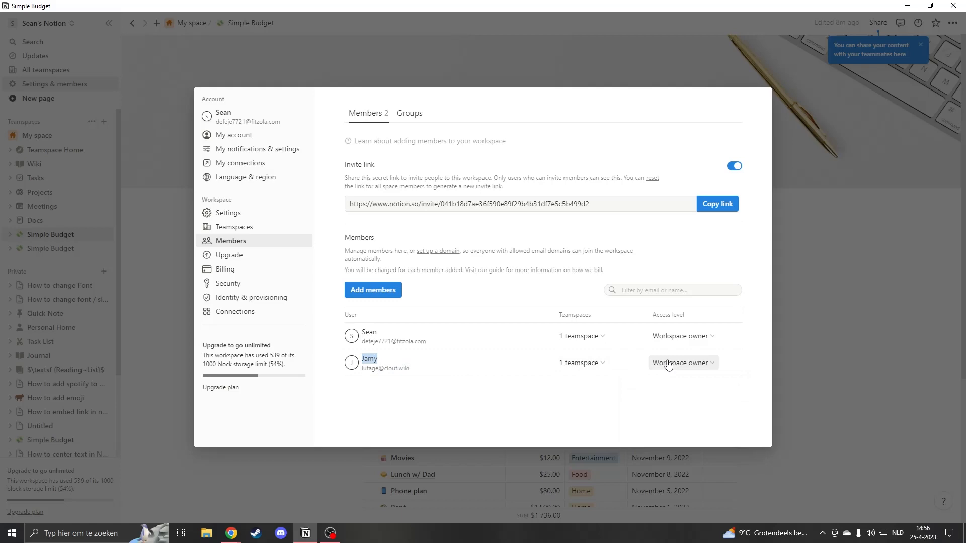
click(682, 362)
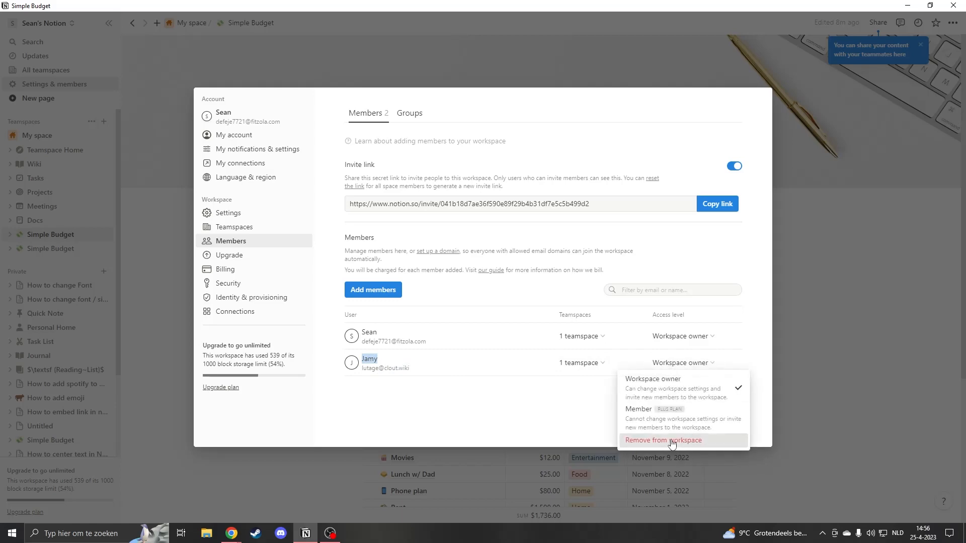
click(663, 441)
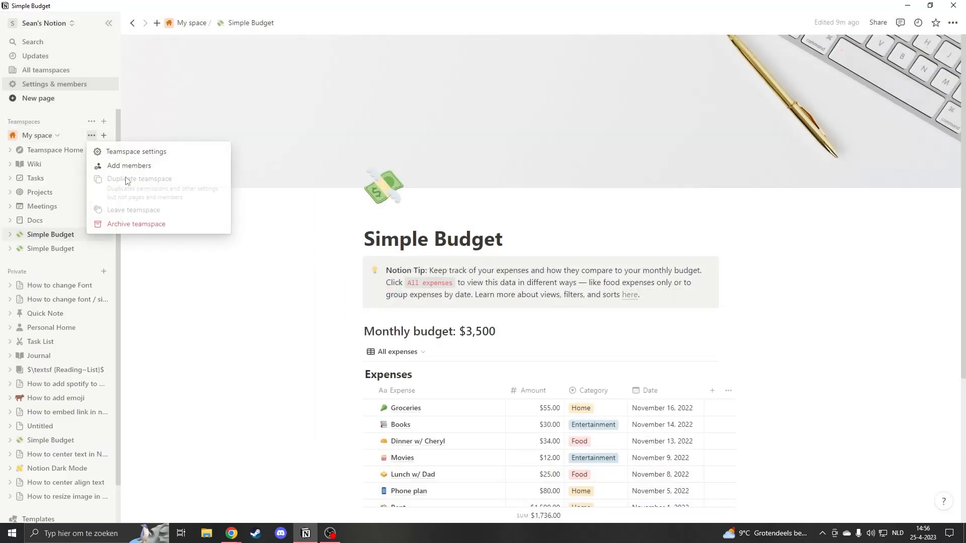
mouse_move(145, 222)
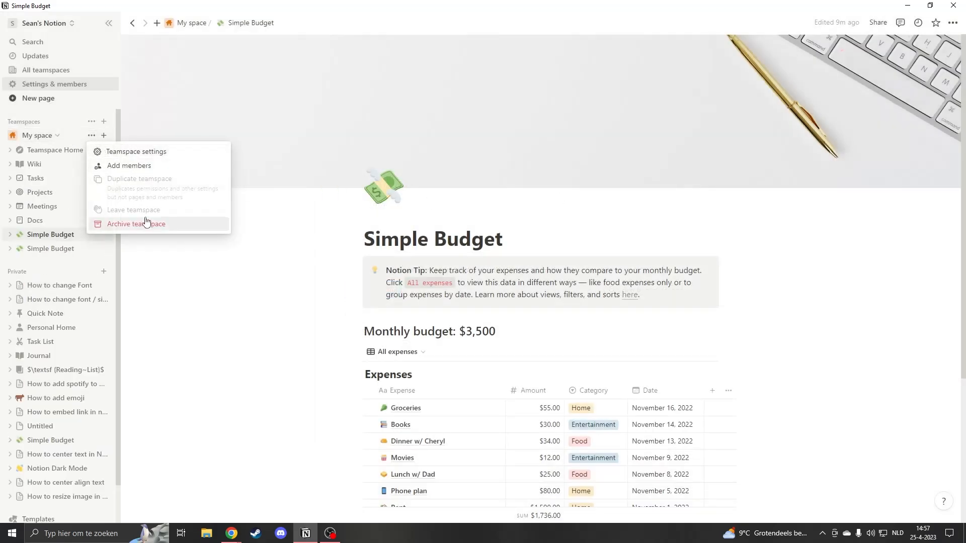
mouse_move(156, 151)
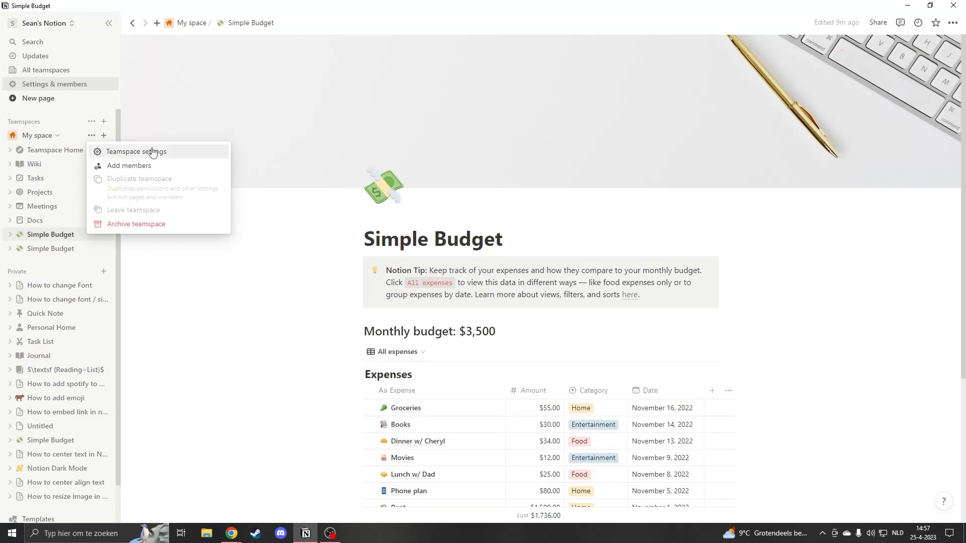
Step: Start archiving the My space teamspace from its actions menu
click(135, 151)
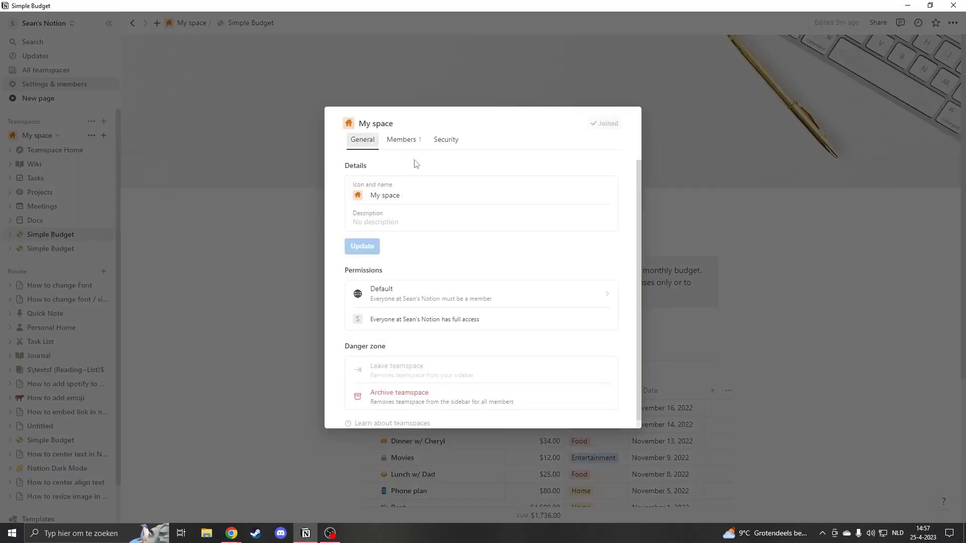
mouse_move(419, 387)
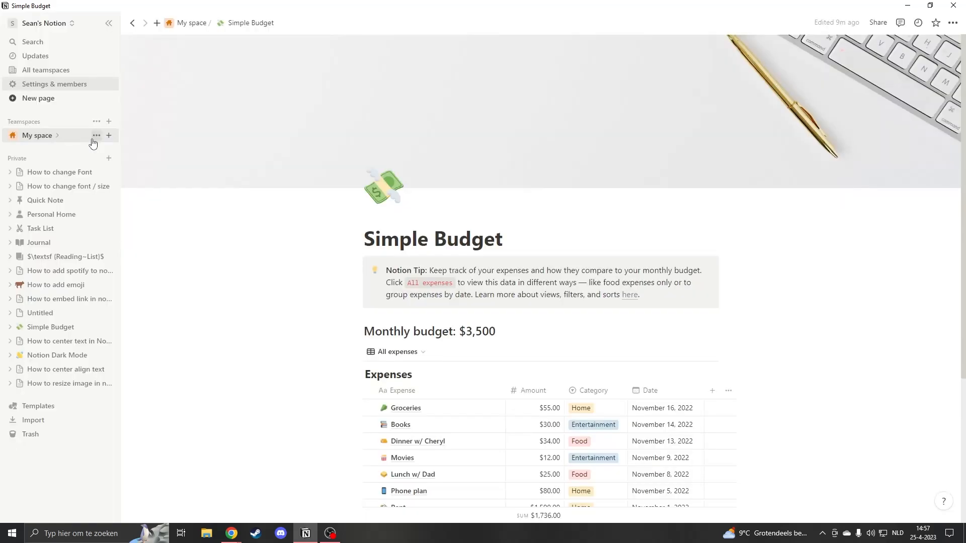
click(97, 135)
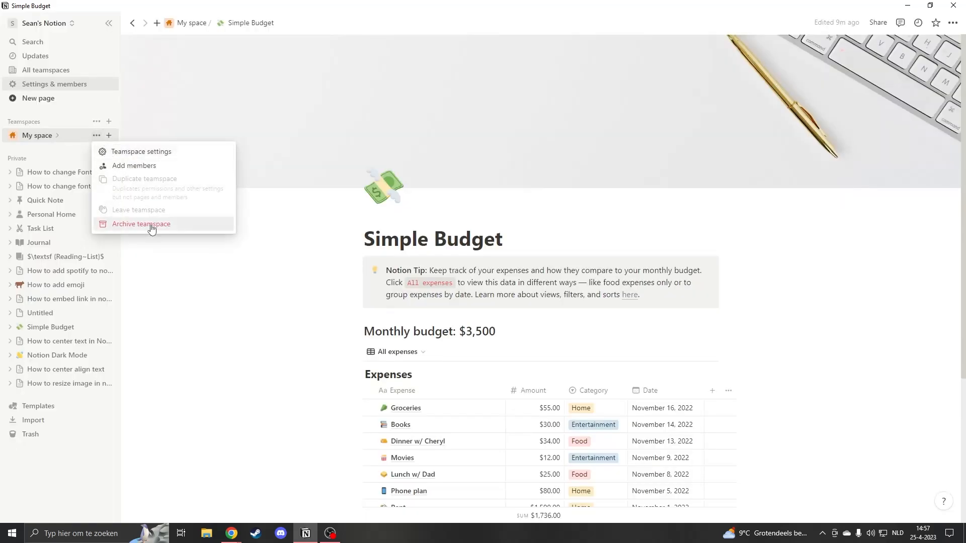
click(140, 223)
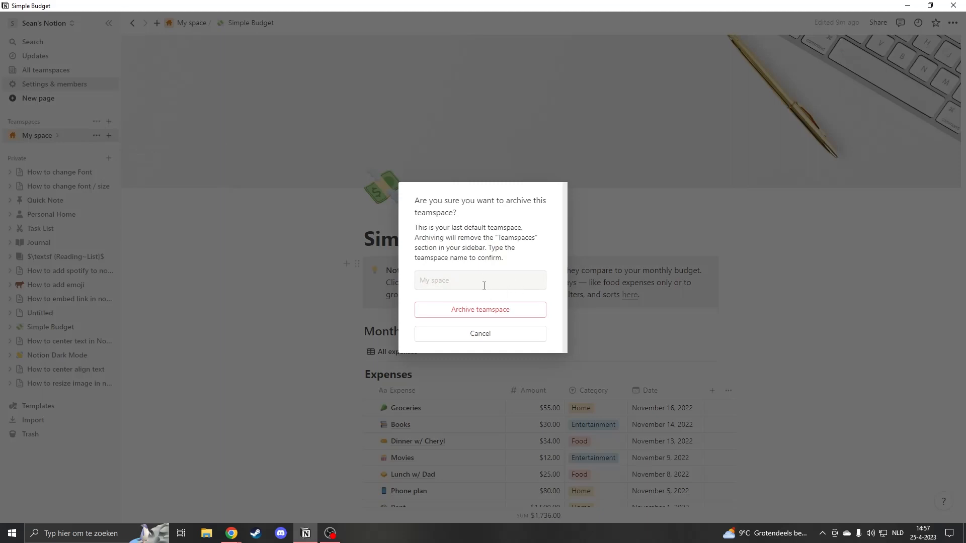
Step: Confirm the archive by entering the name 'My space'
click(481, 280)
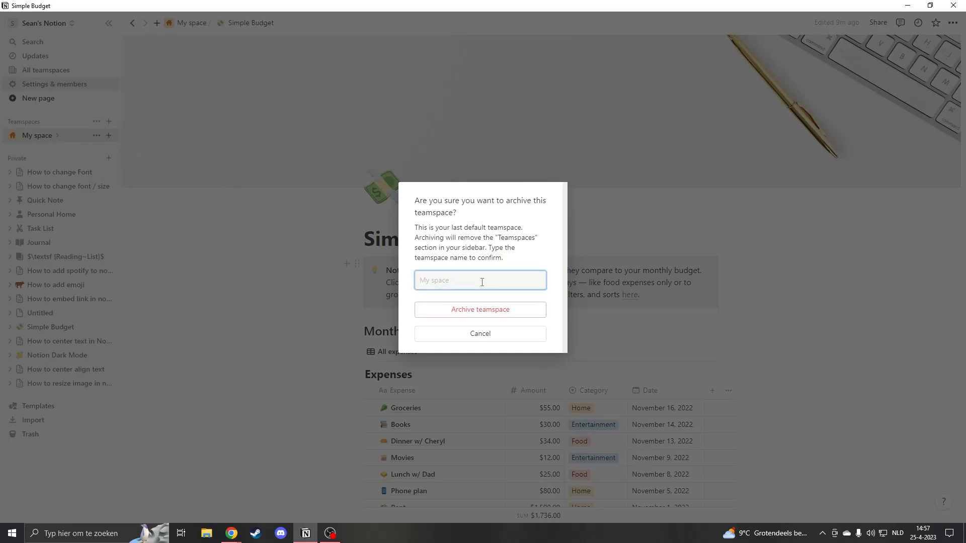
text(My space)
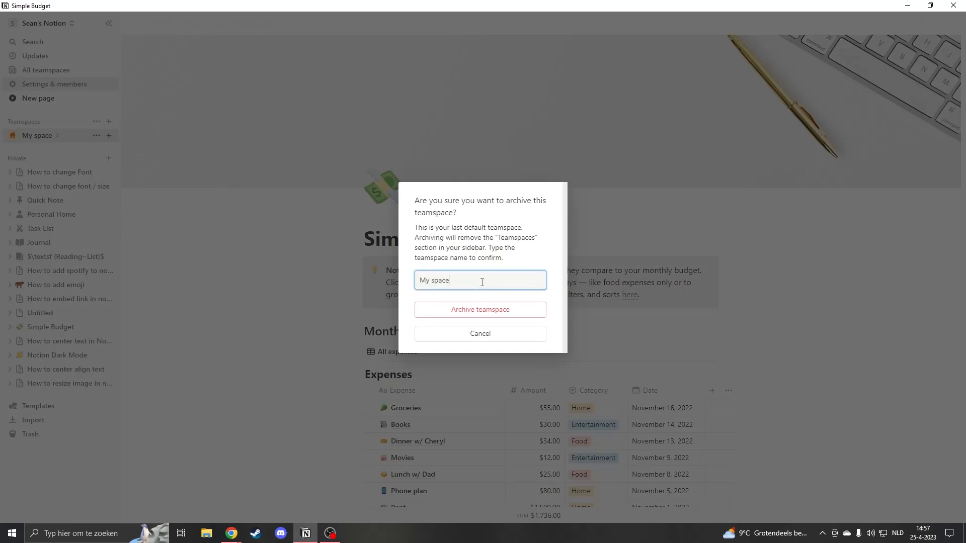
click(480, 310)
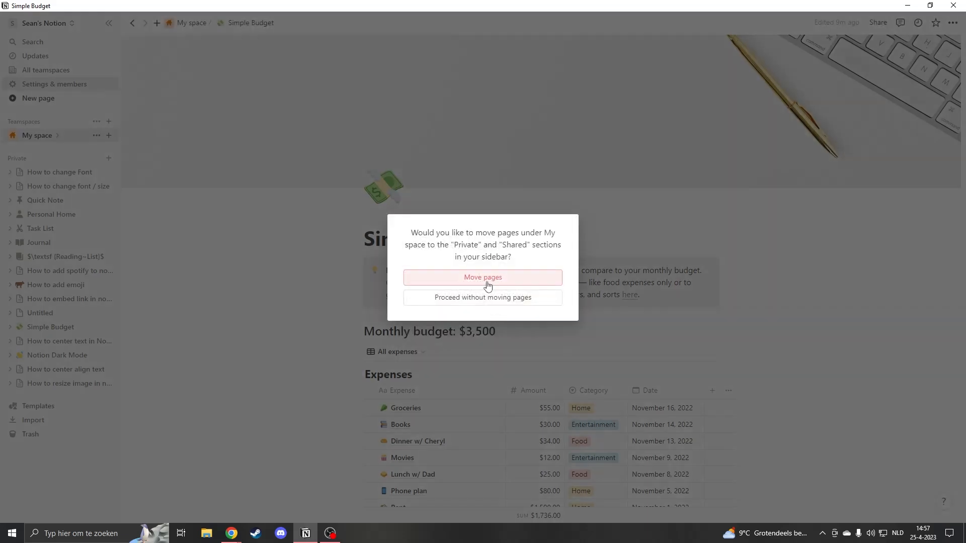
mouse_move(432, 233)
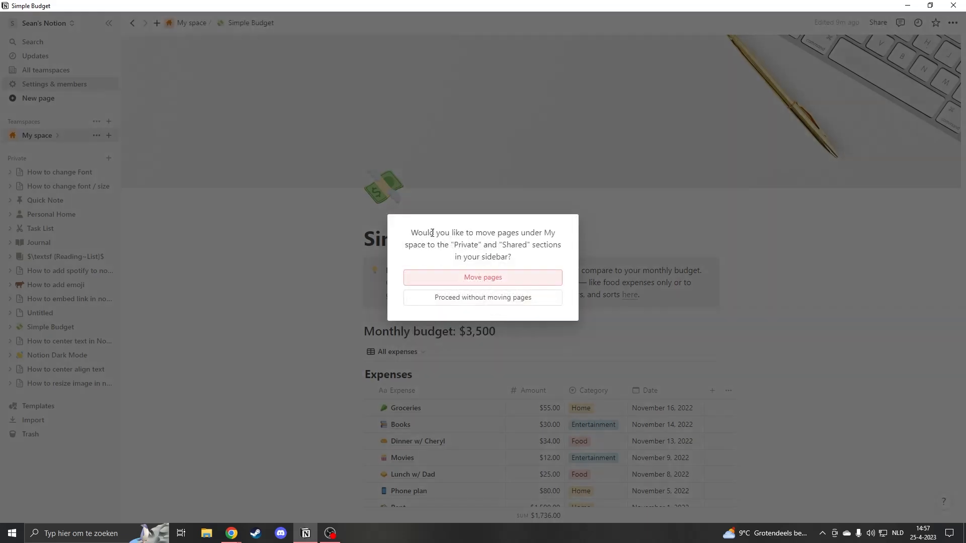
mouse_move(177, 197)
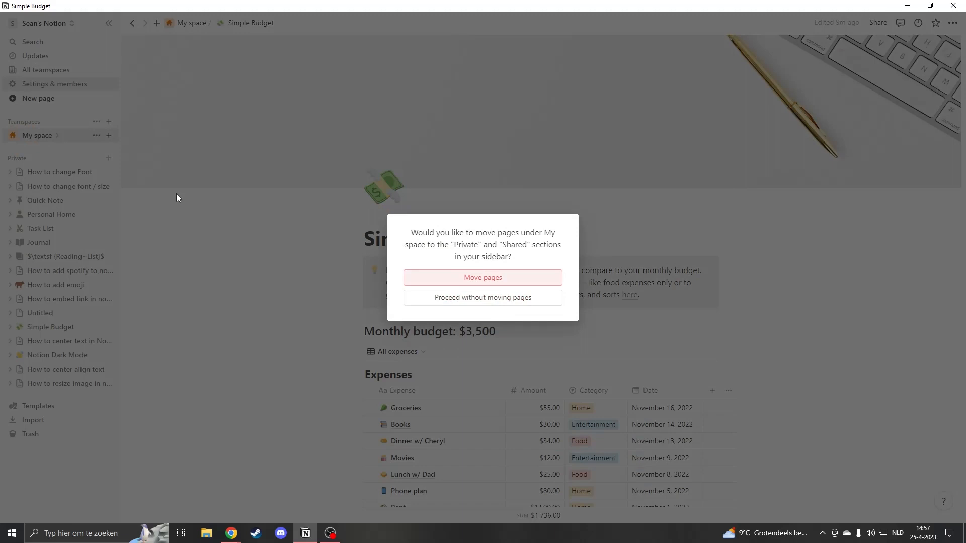
mouse_move(44, 206)
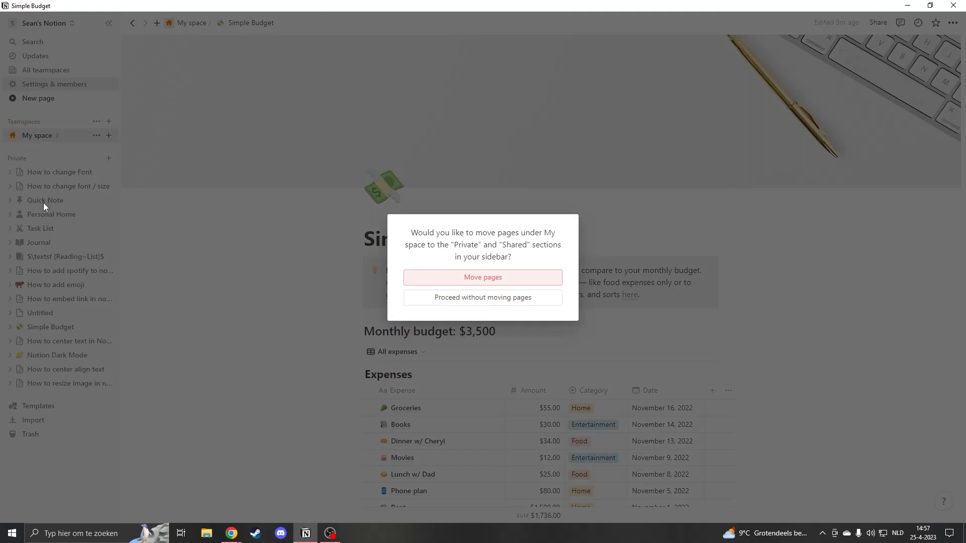
mouse_move(35, 179)
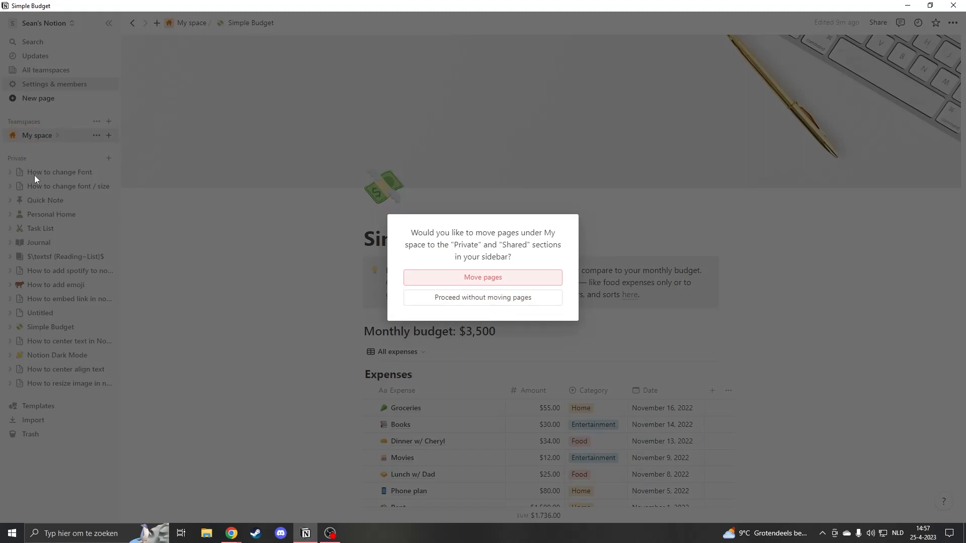
mouse_move(28, 175)
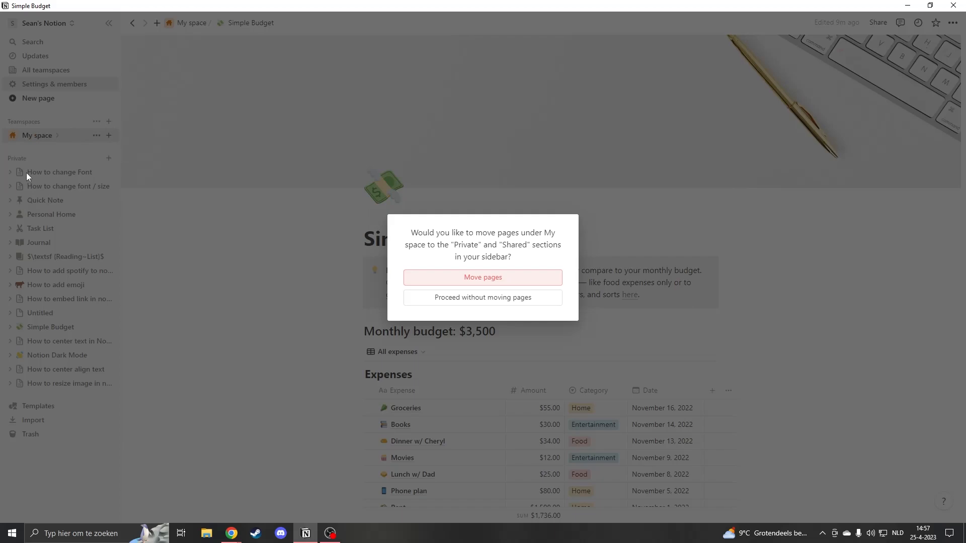
mouse_move(59, 291)
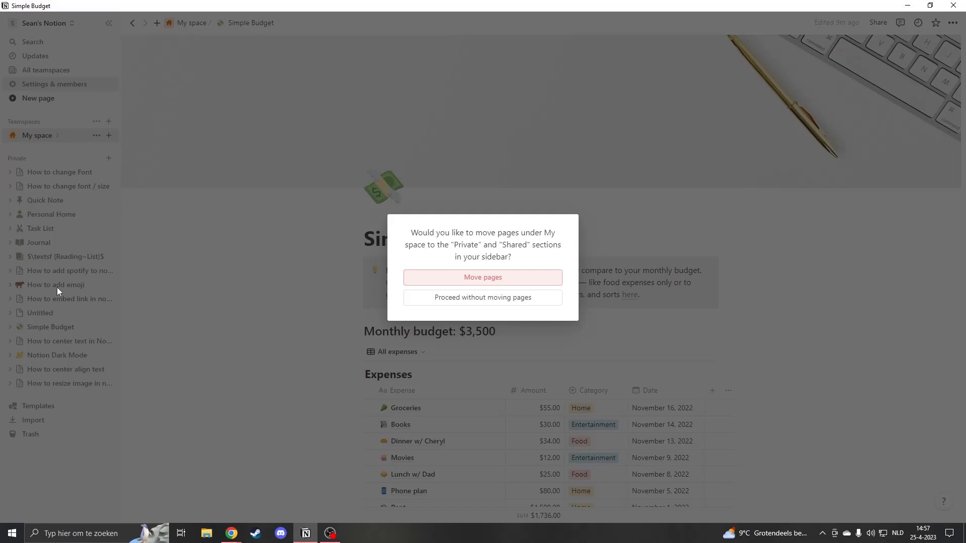
mouse_move(495, 298)
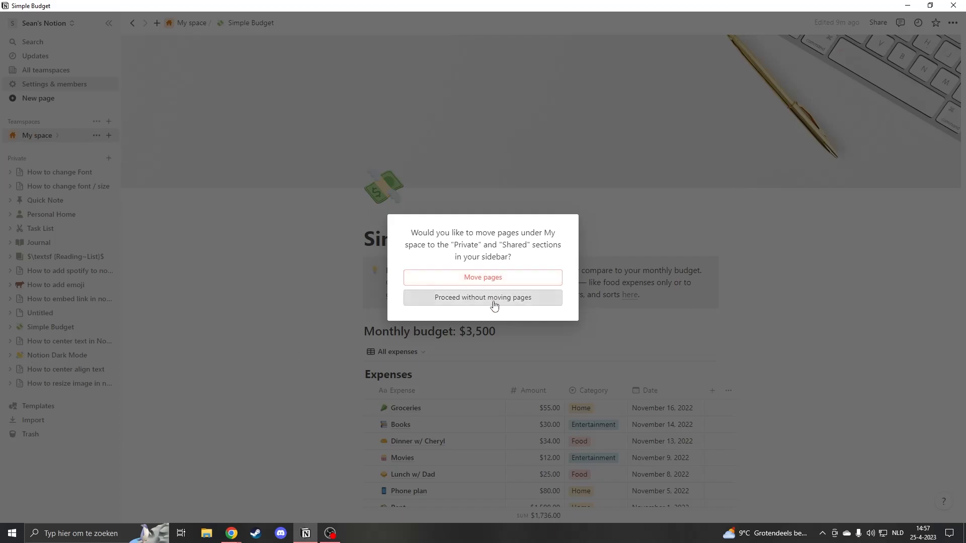
Step: Proceed without moving My space's pages, completing the archive
click(482, 297)
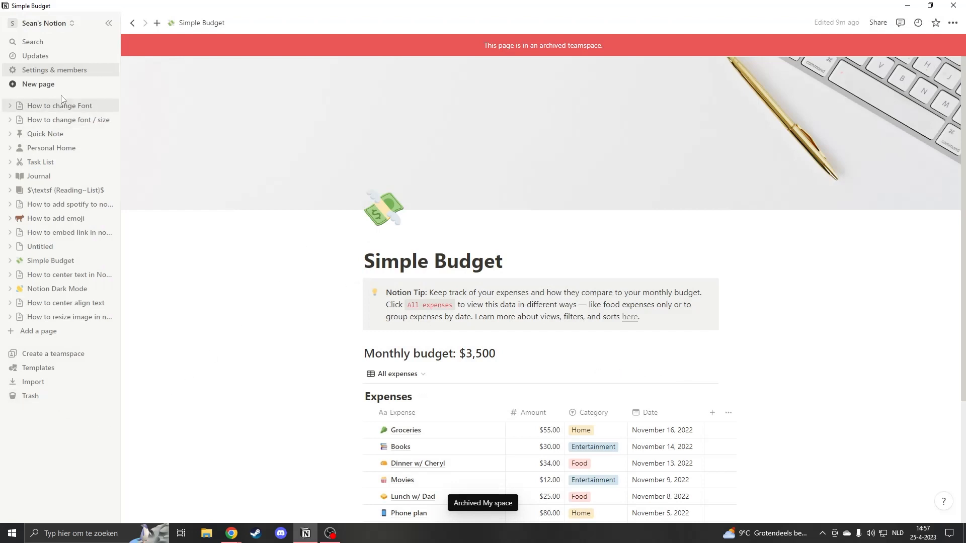